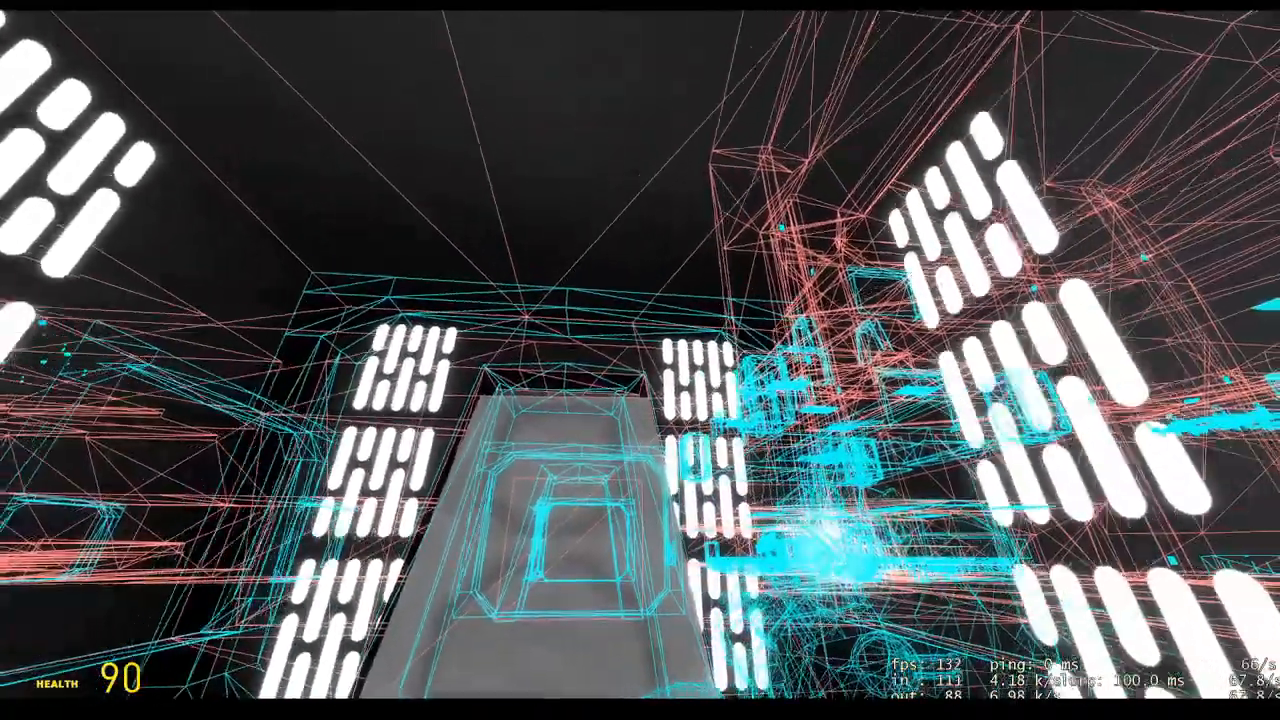
Return to Hammer and fly the 3D camera closer to the tapered doorway
key(alt+tab)
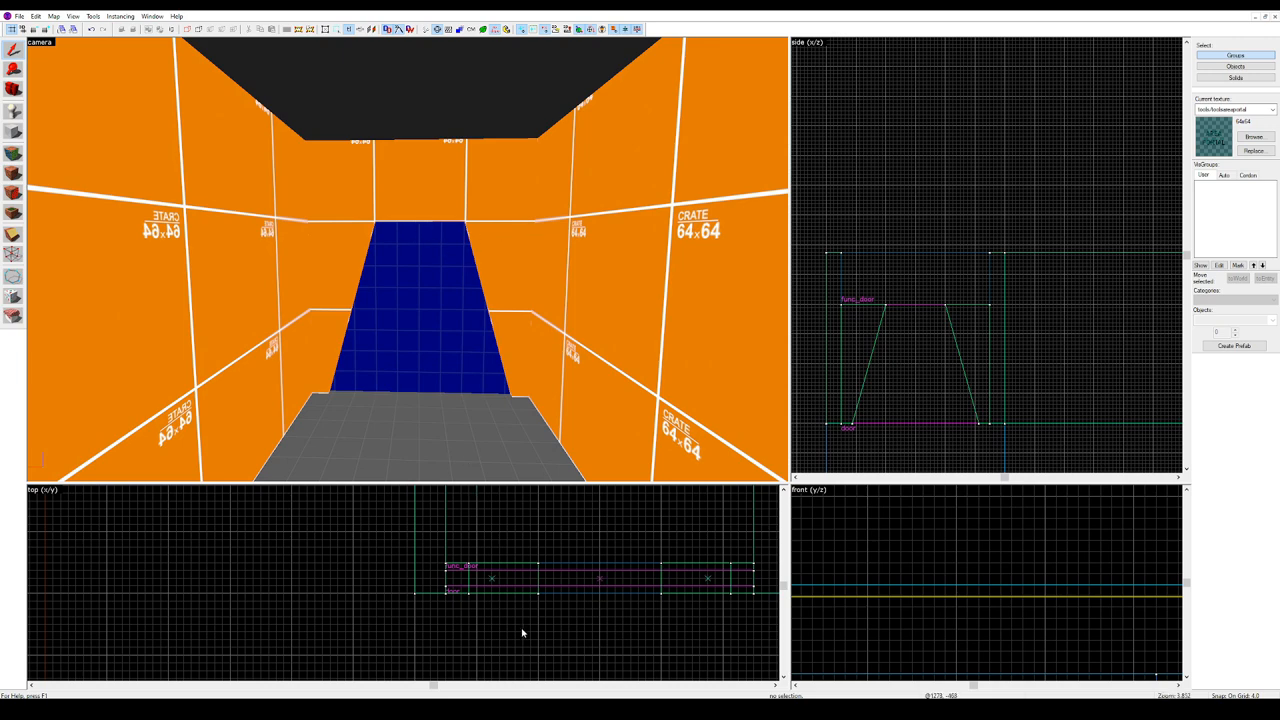
drag(470, 575, 590, 670)
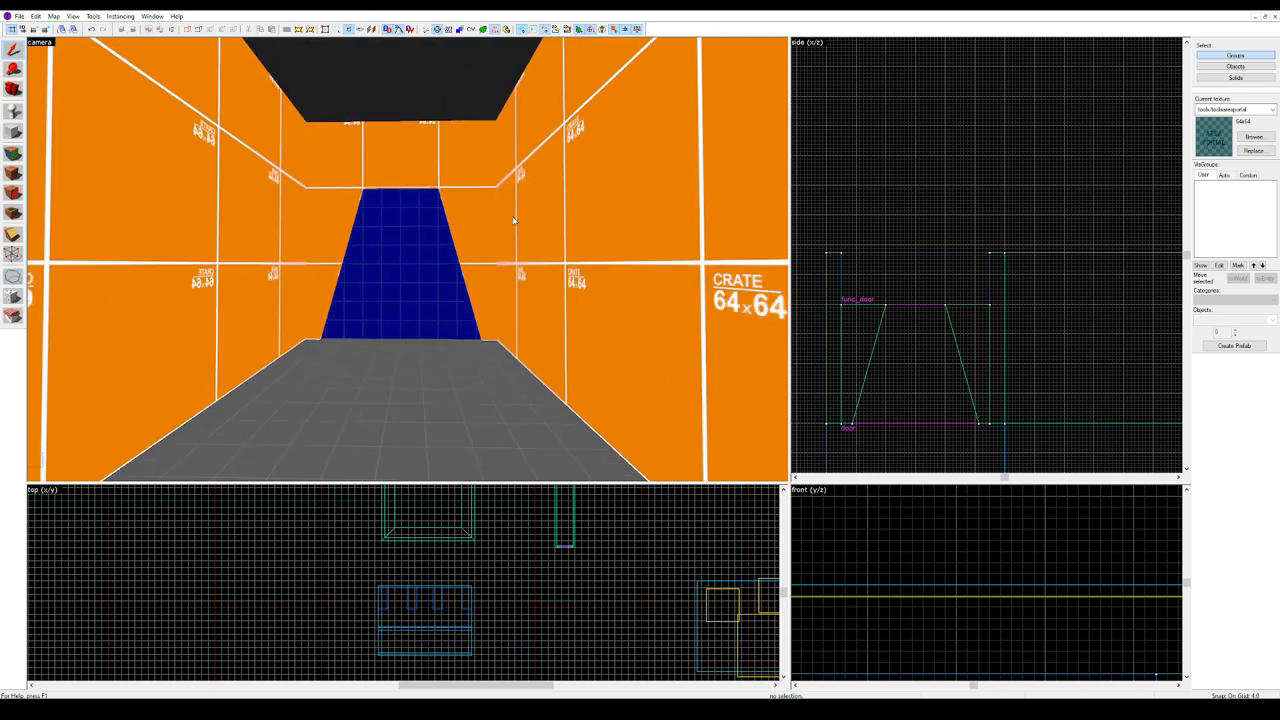
mouse_move(455, 211)
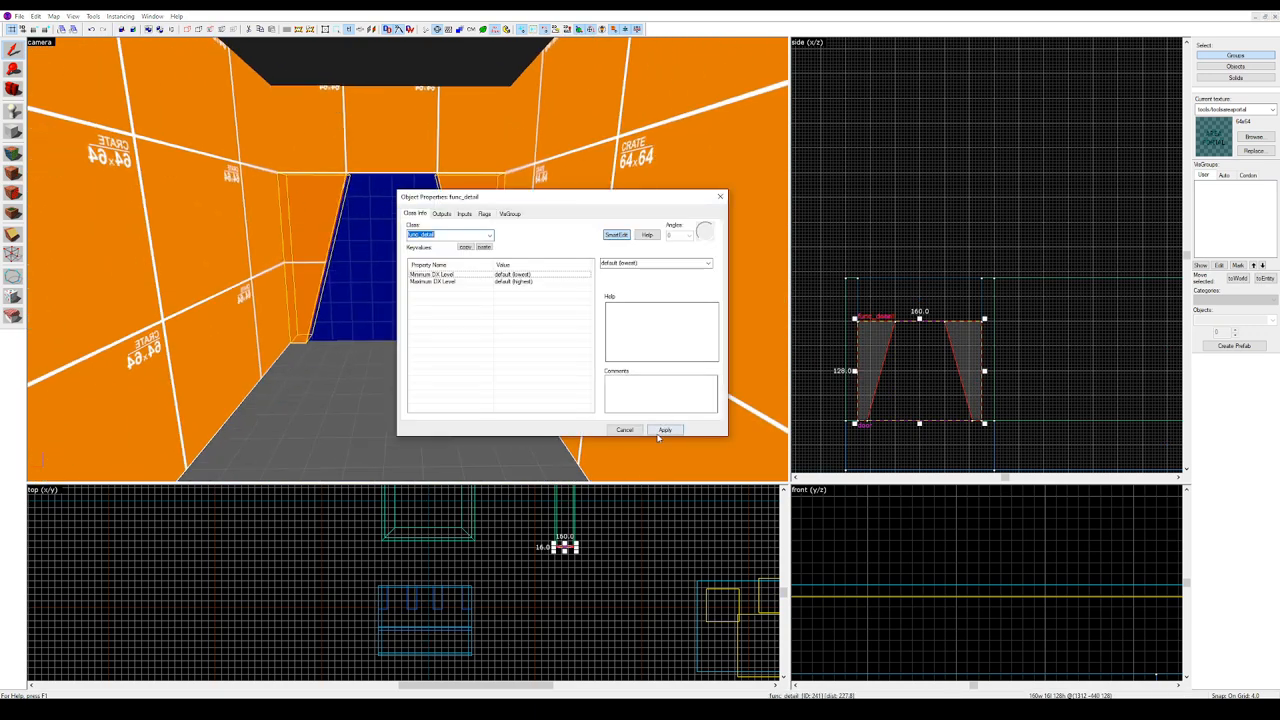
Apply the frame brushes' func_detail settings and close the func_door's properties
click(664, 429)
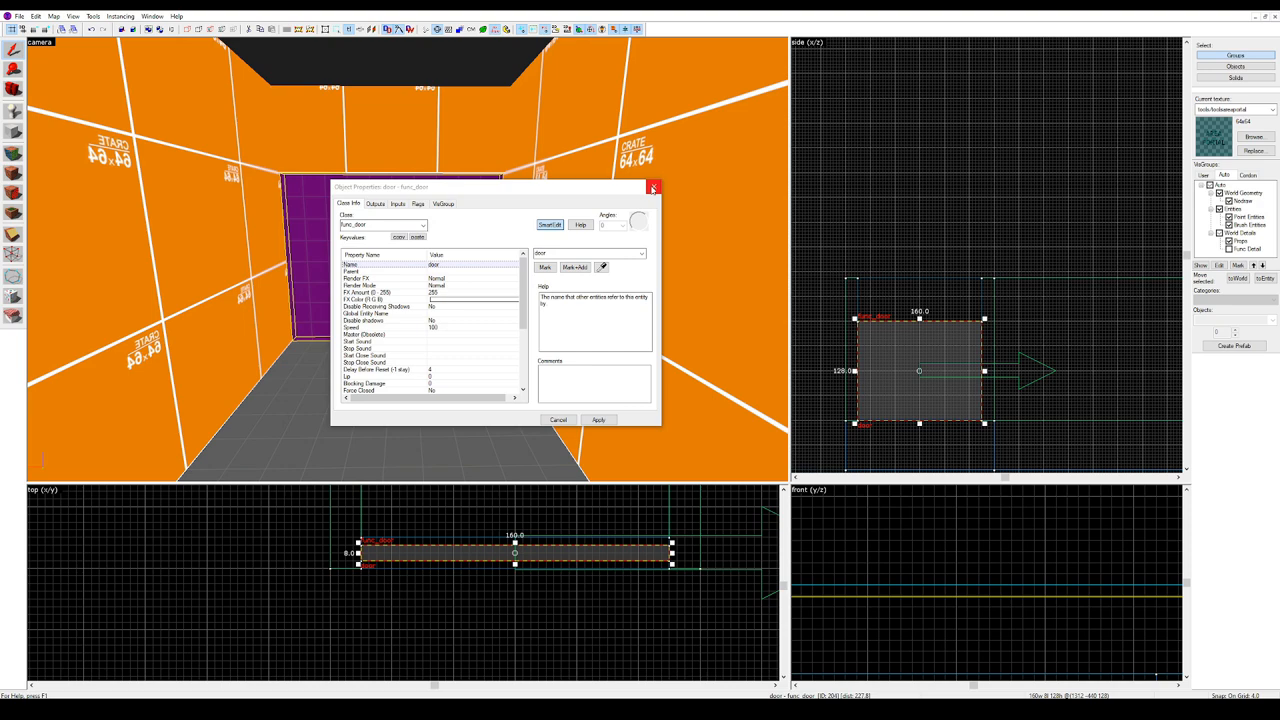
click(653, 187)
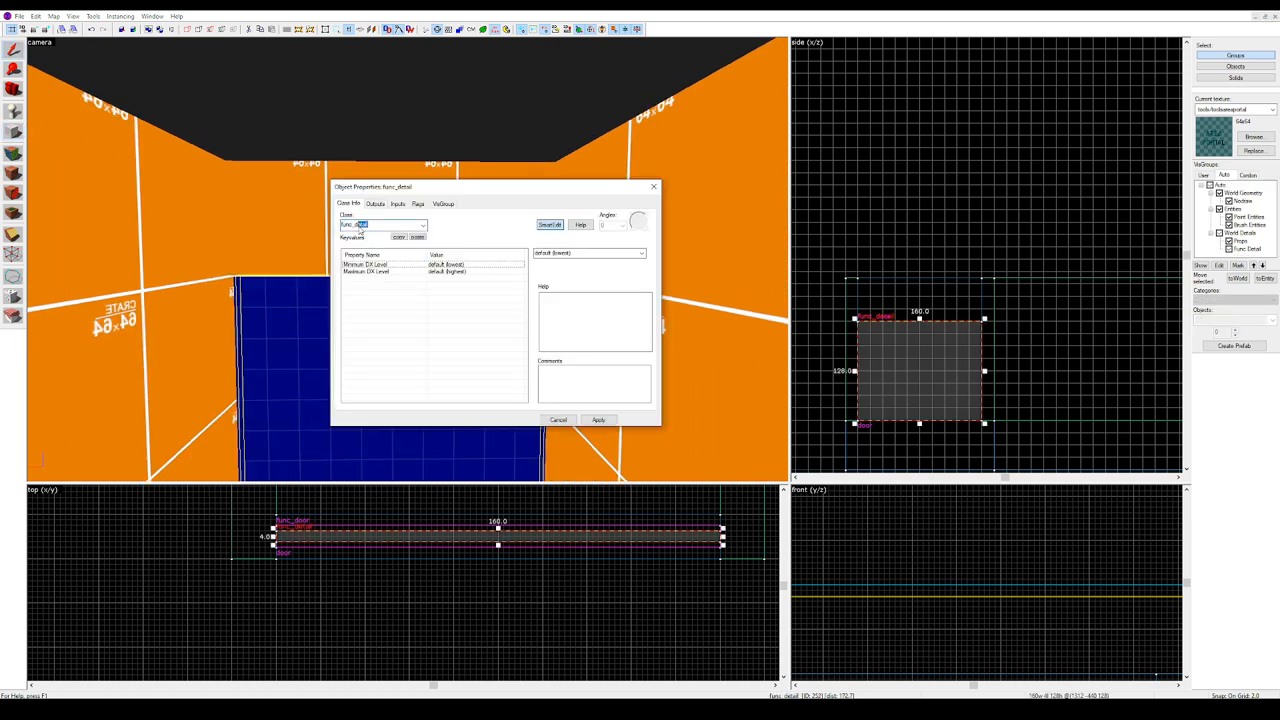
Make the thin brush a func_areaportal with Initial State Closed, linked to 'door'
click(383, 224)
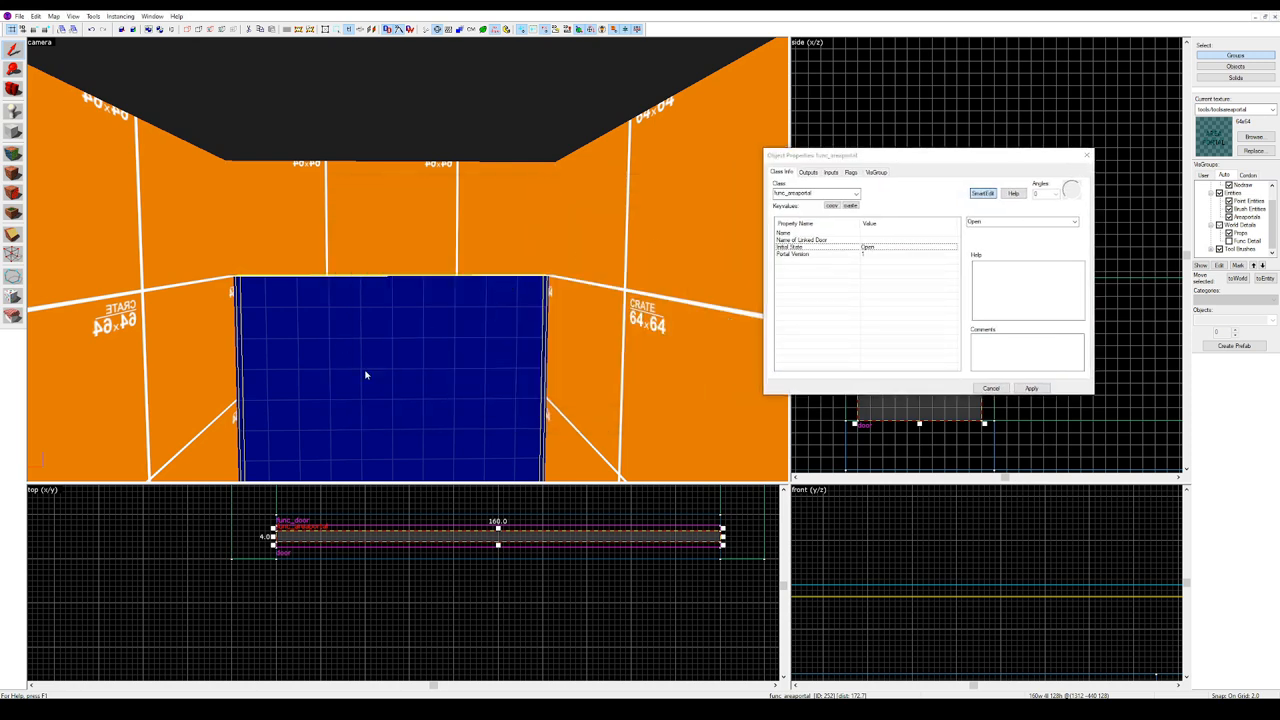
mouse_move(415, 365)
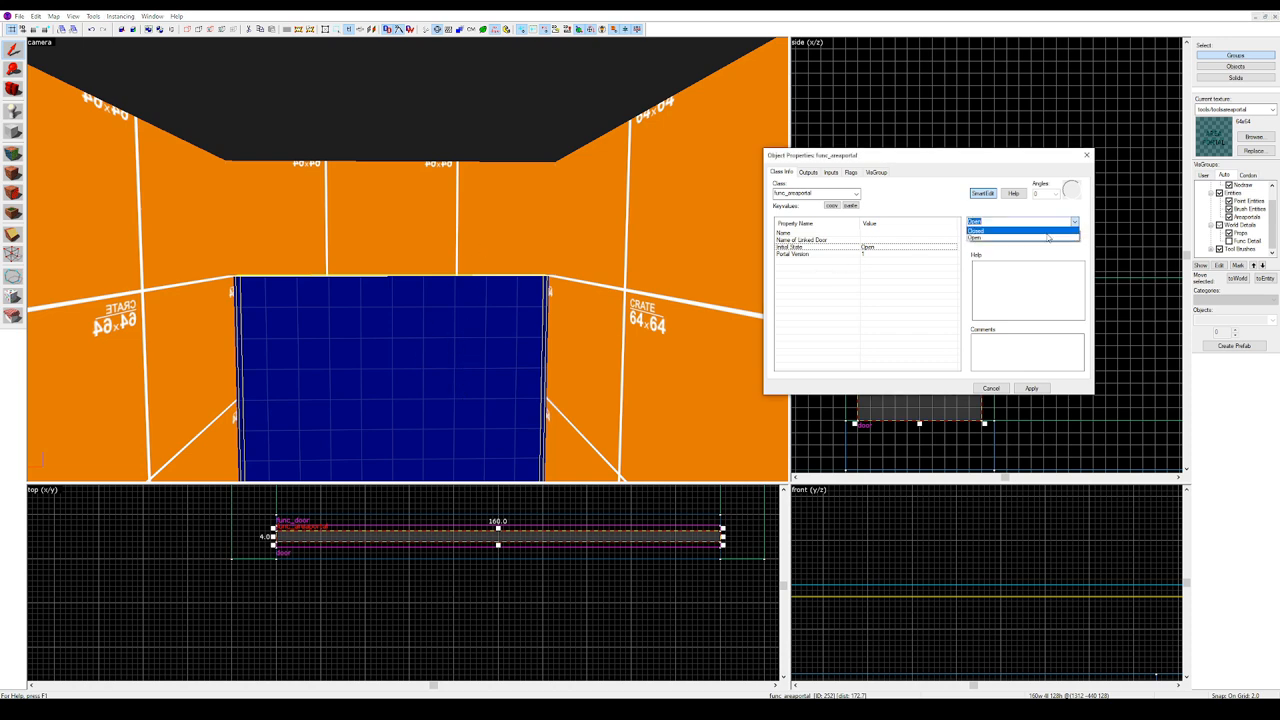
click(1010, 231)
text(door)
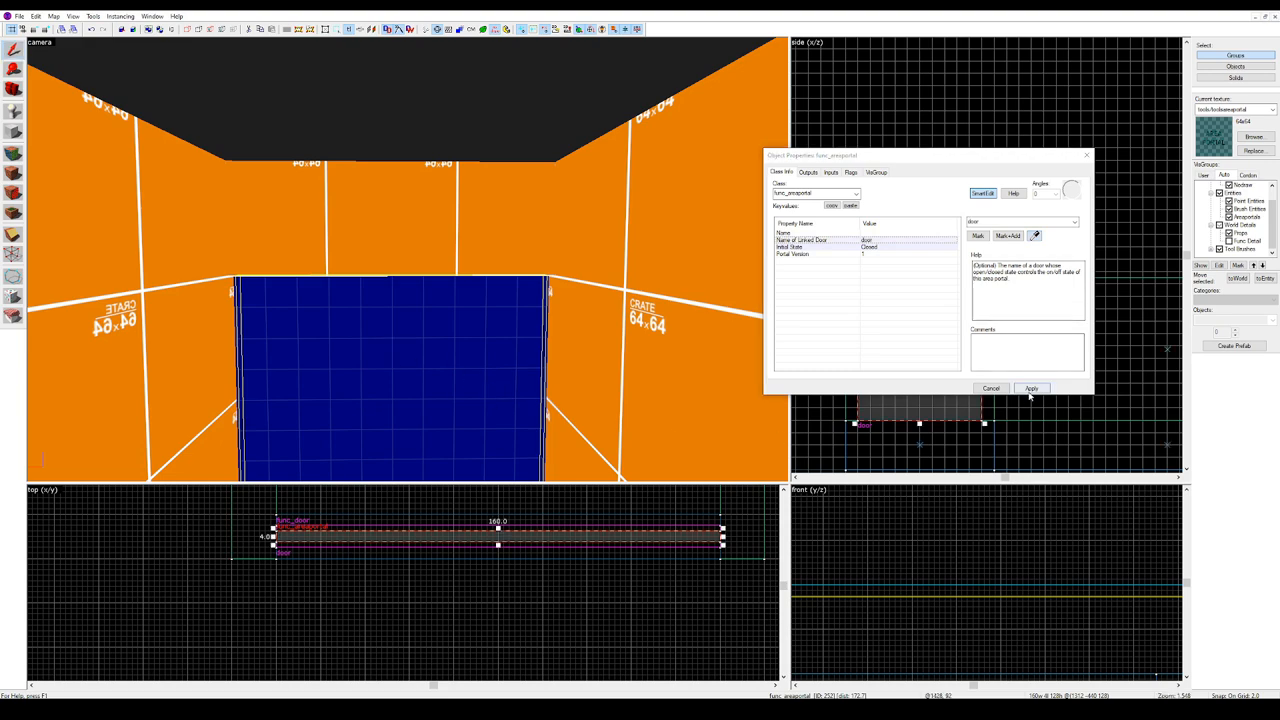
click(1031, 388)
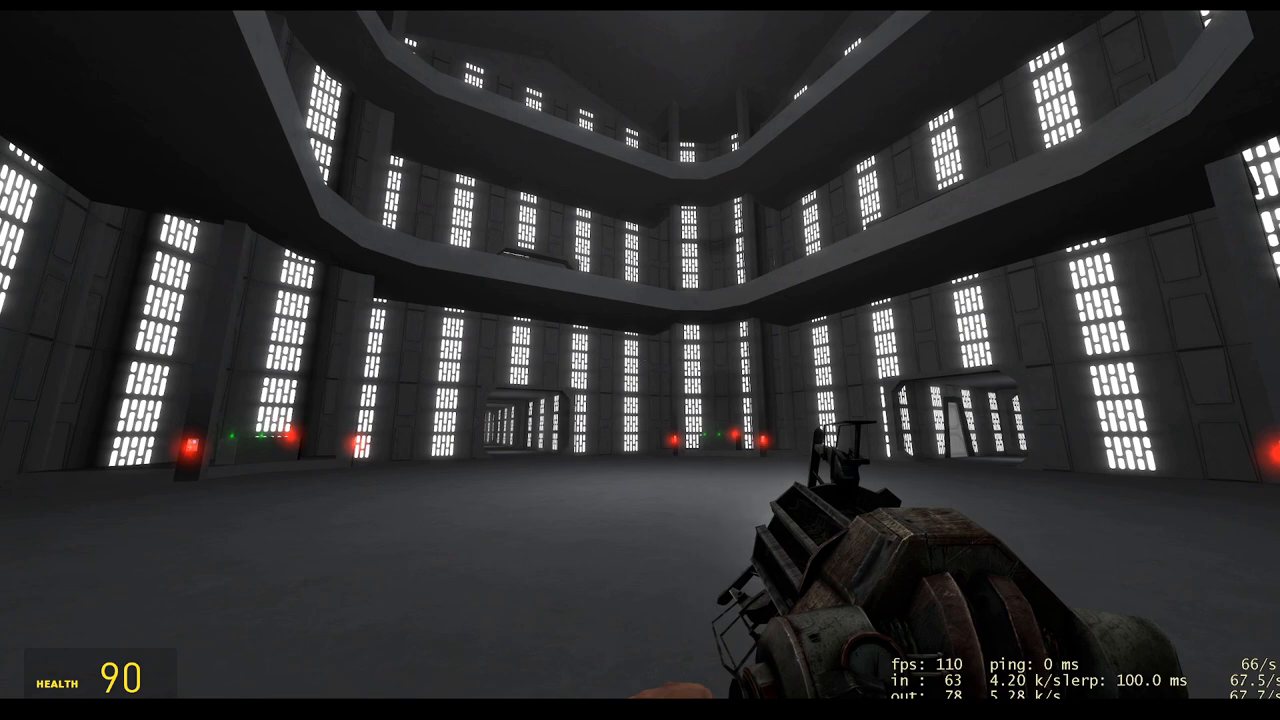
mouse_move(640, 360)
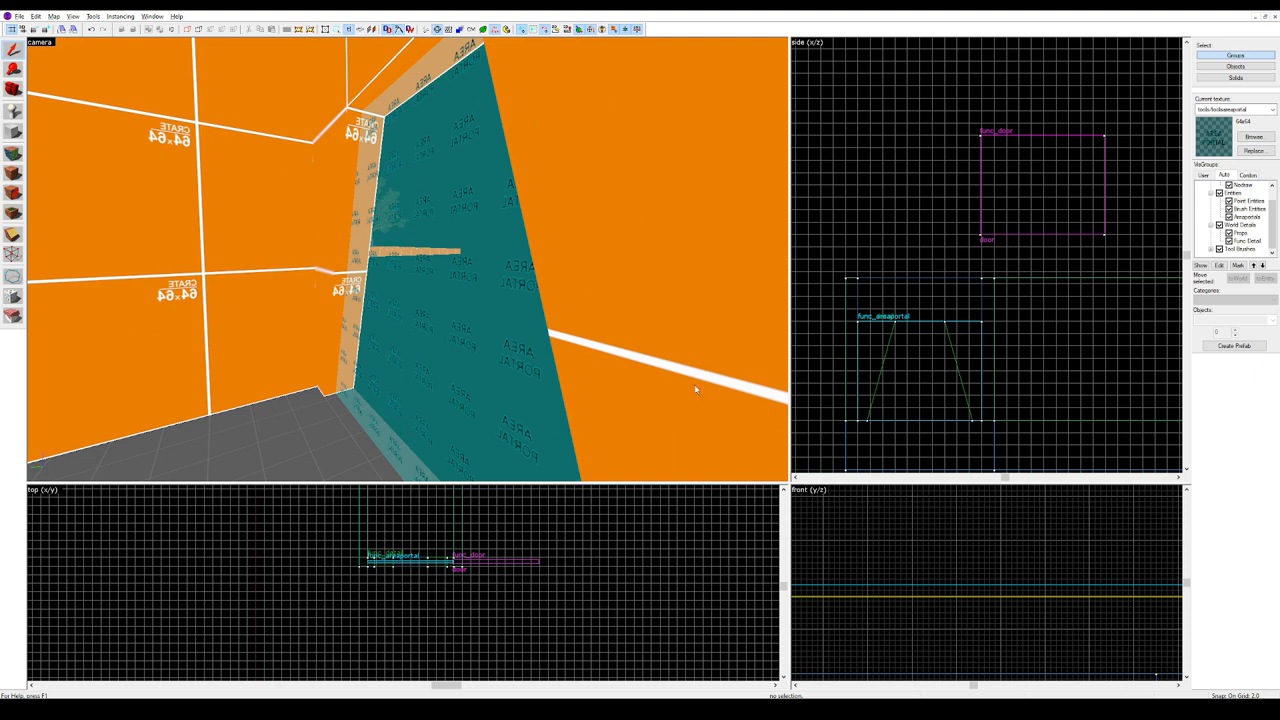
mouse_move(430, 195)
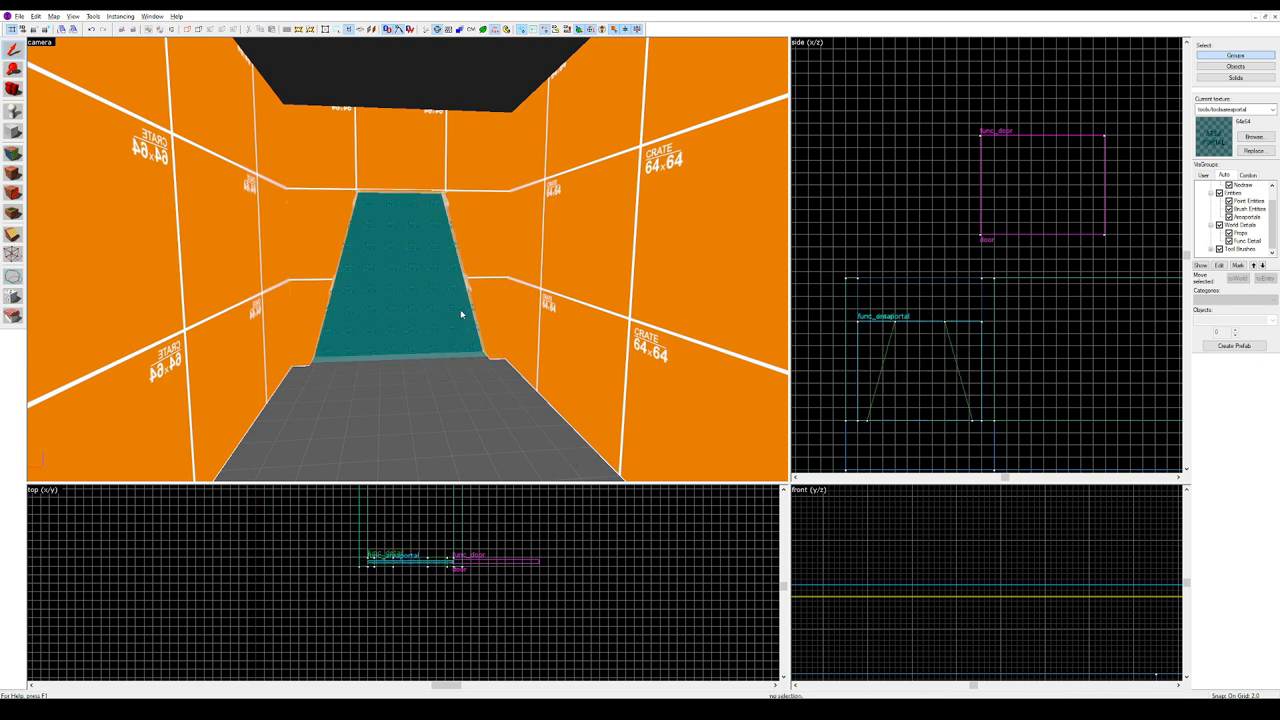
mouse_move(438, 304)
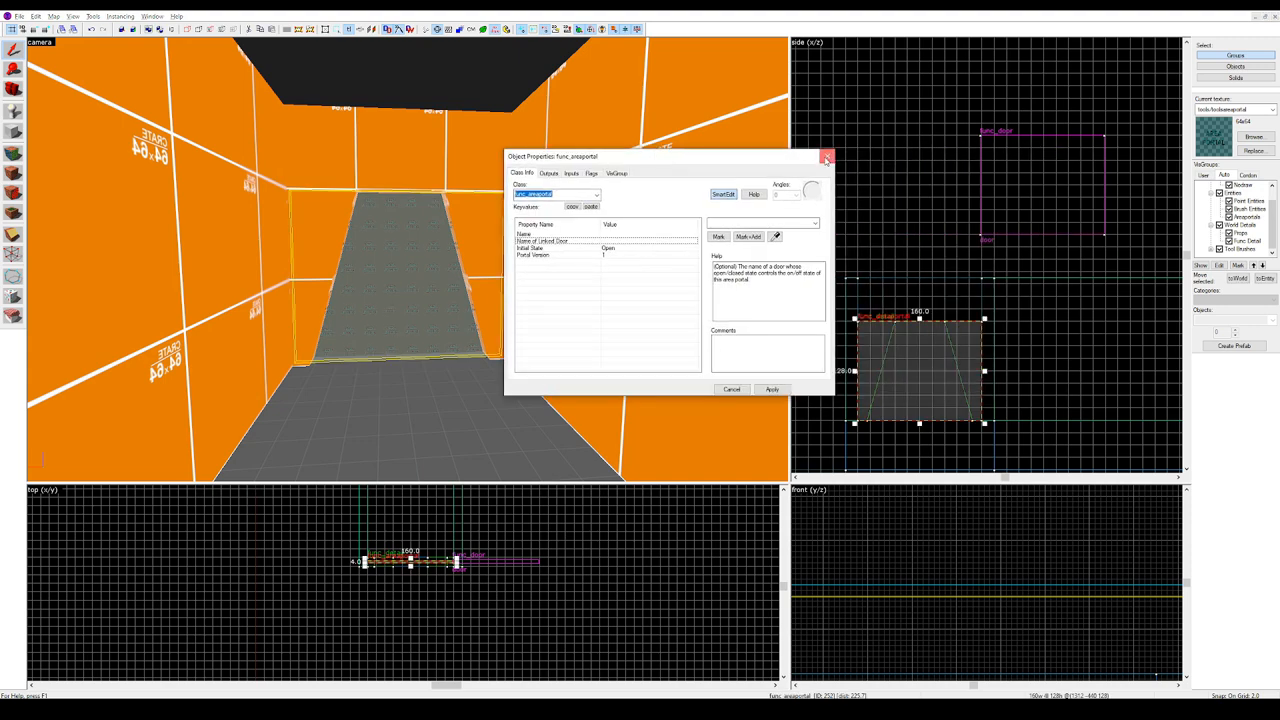
click(827, 157)
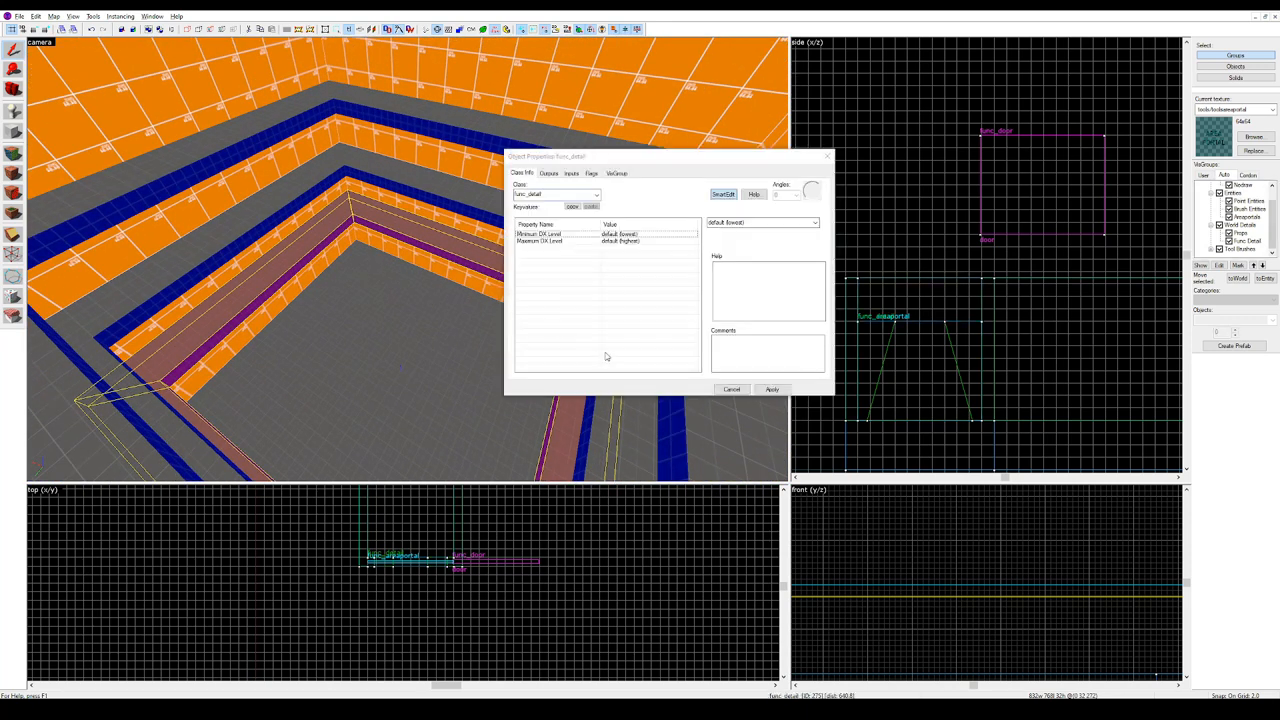
Select a func_detail trim brush in the 3D view to open its properties
click(731, 389)
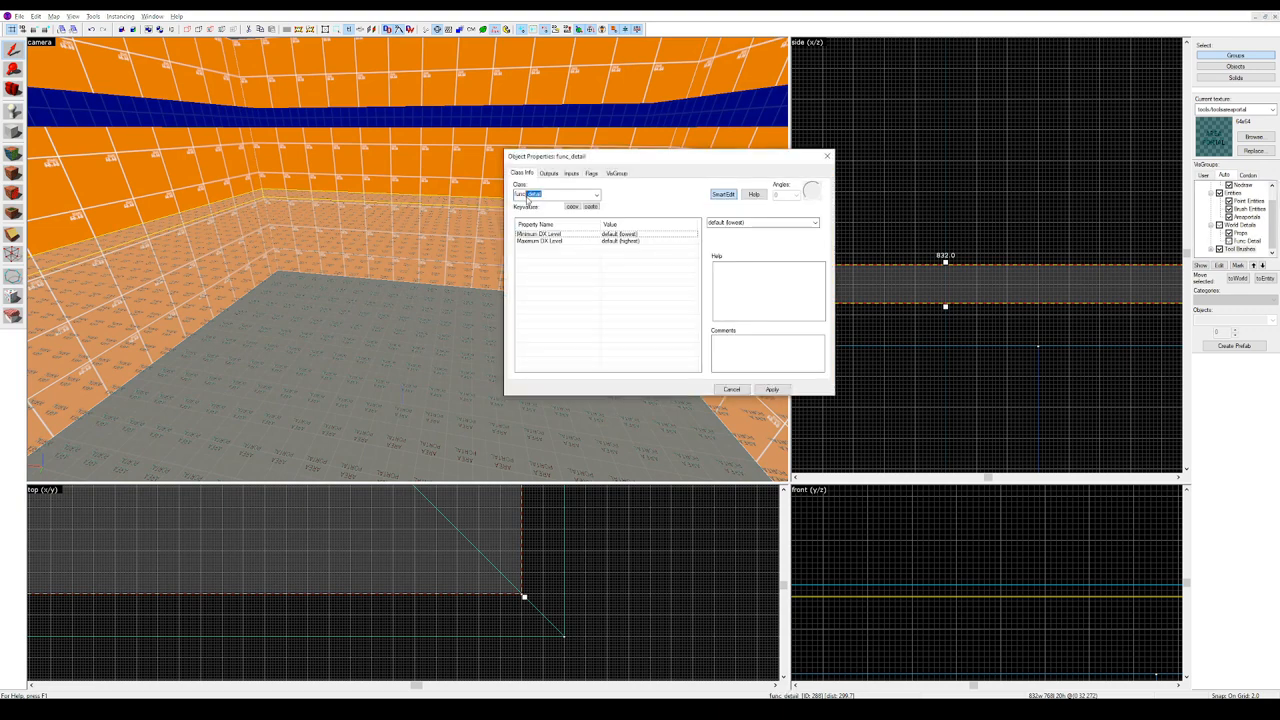
Change the wide brush's class from func_detail to func_areaportal and apply
click(558, 194)
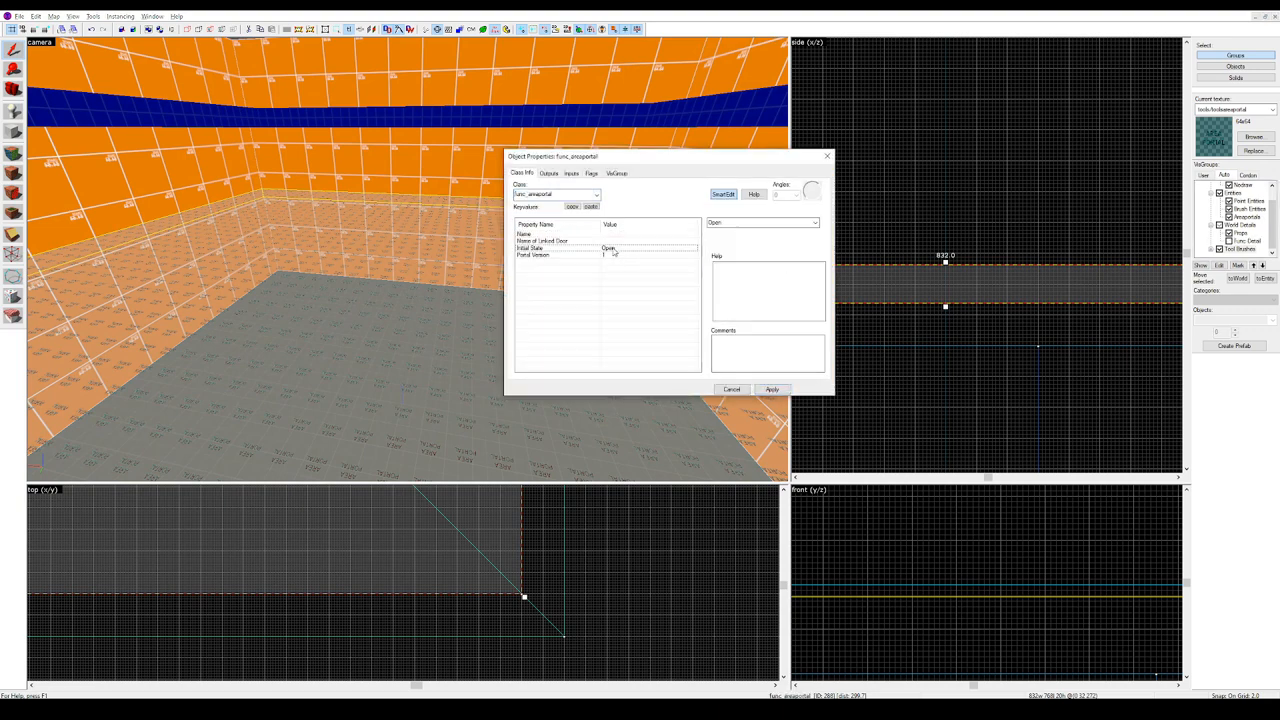
click(731, 389)
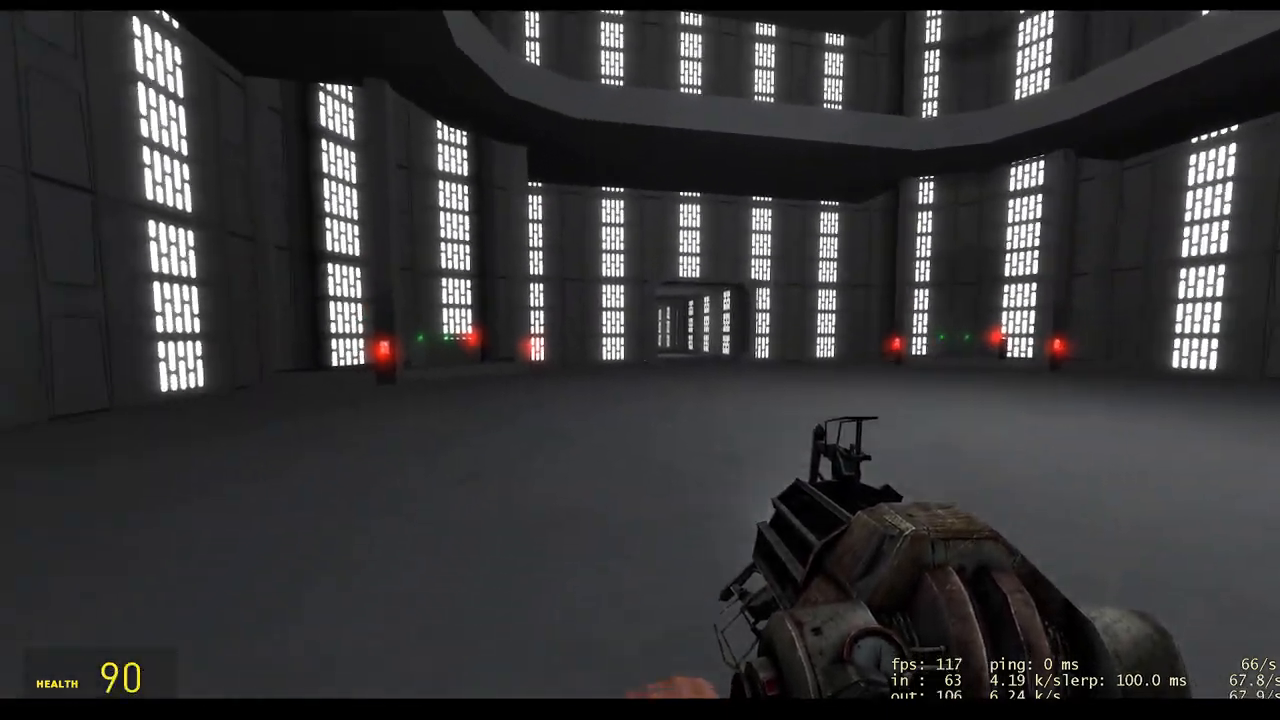
mouse_move(640, 200)
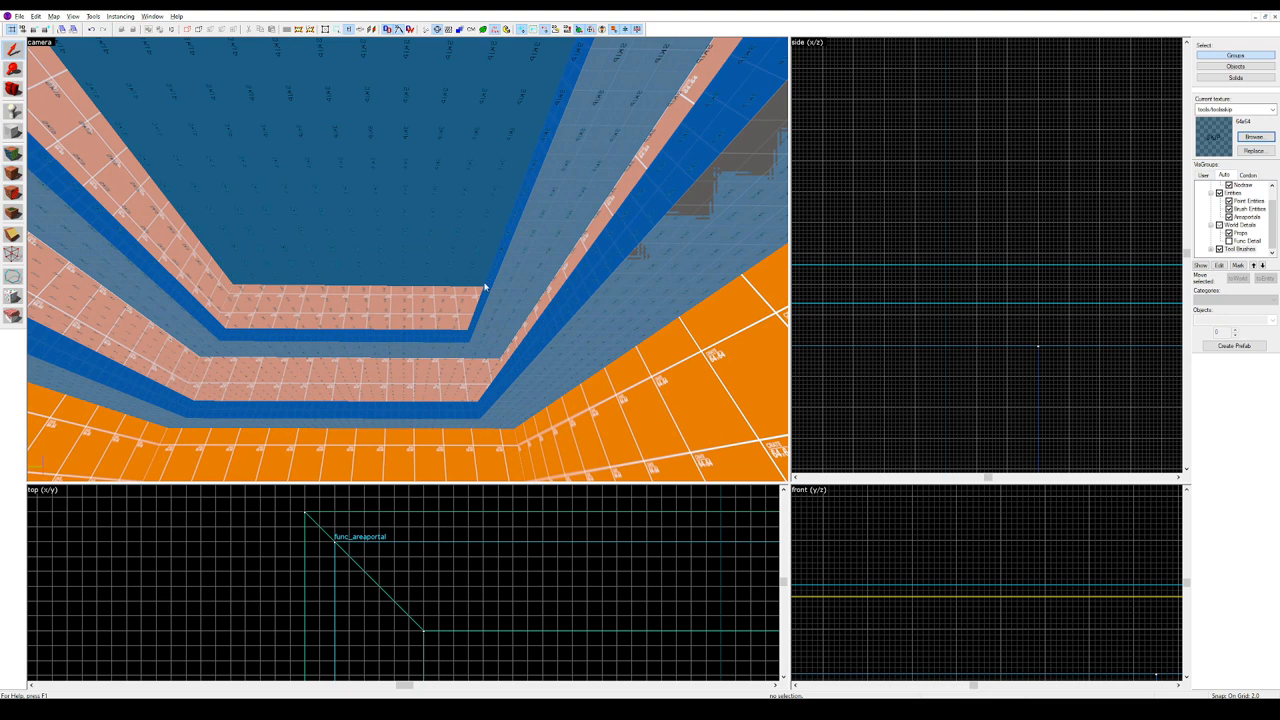
Apply the tools/toolsskip texture to a brush face around the doorway
click(13, 50)
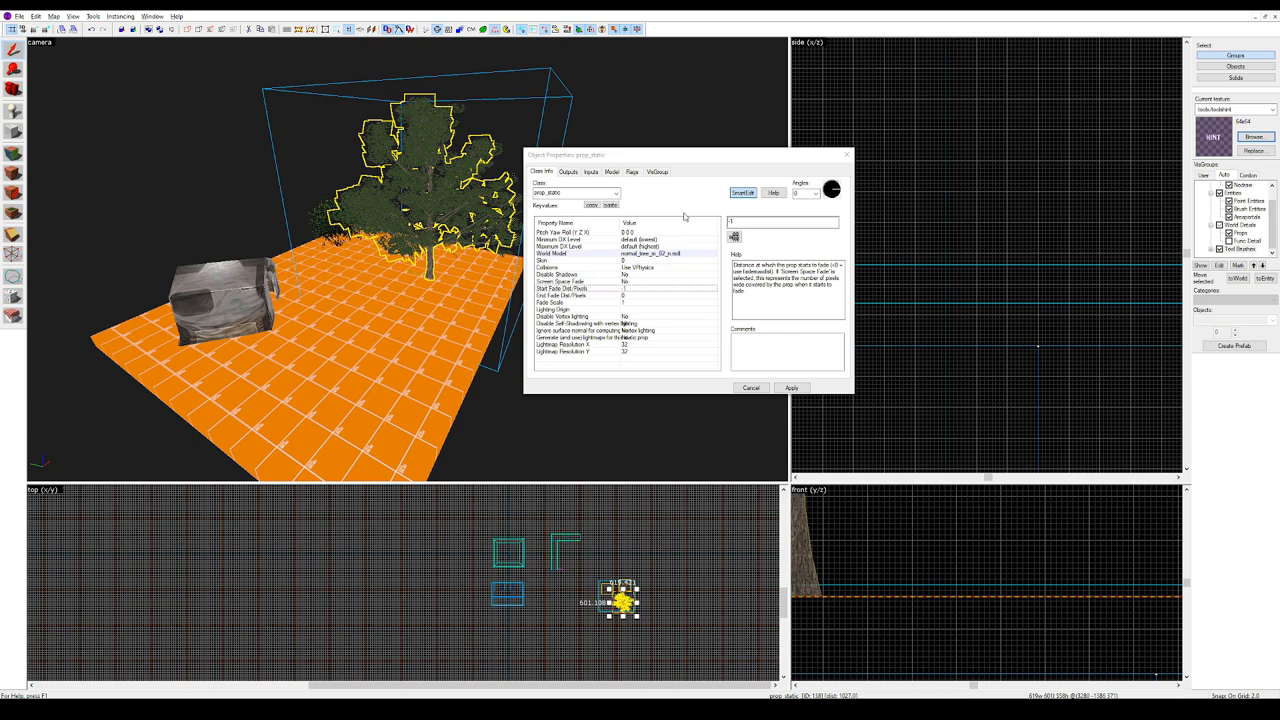
Enter 500 as the tree's Start Fade Dist Pixels
text(500)
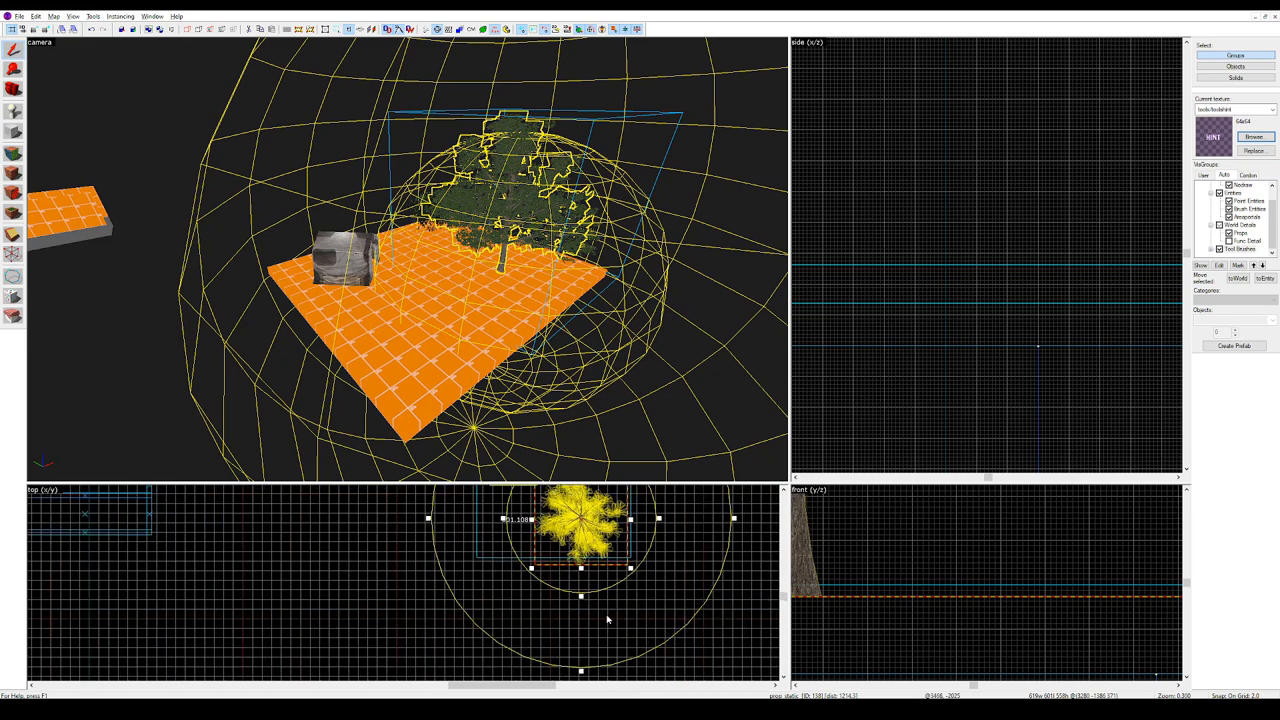
mouse_move(544, 593)
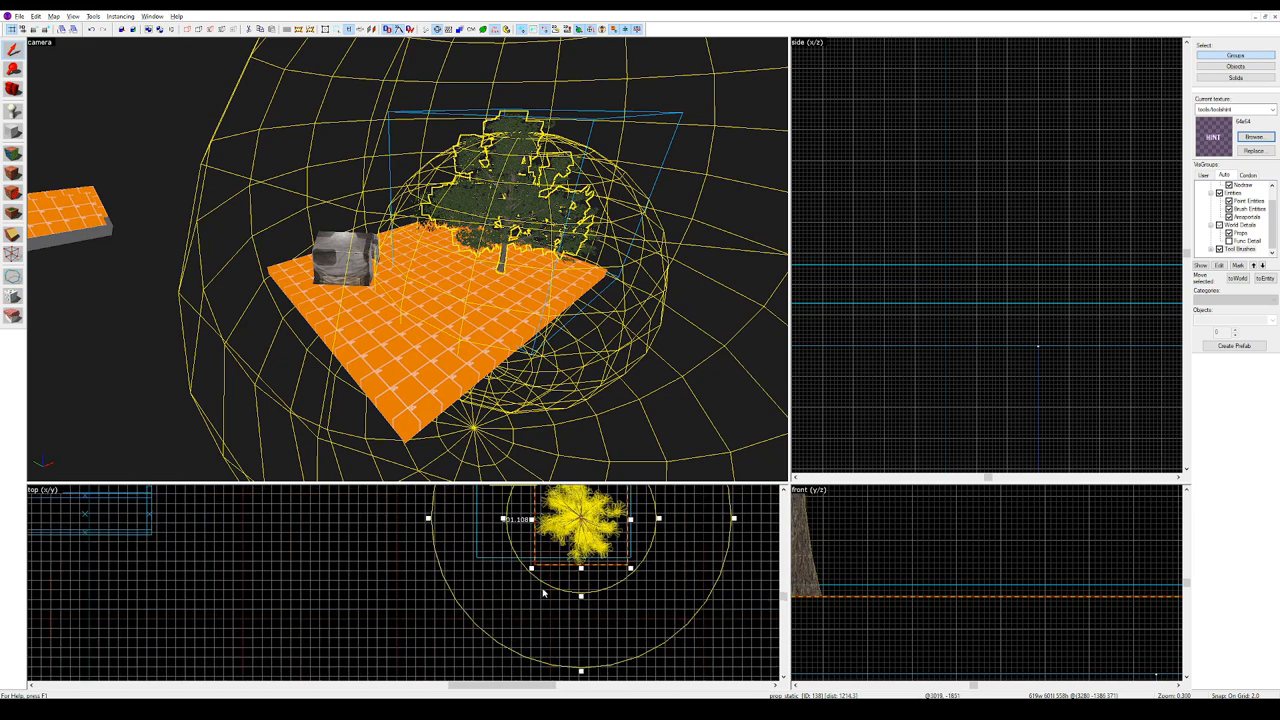
mouse_move(505, 649)
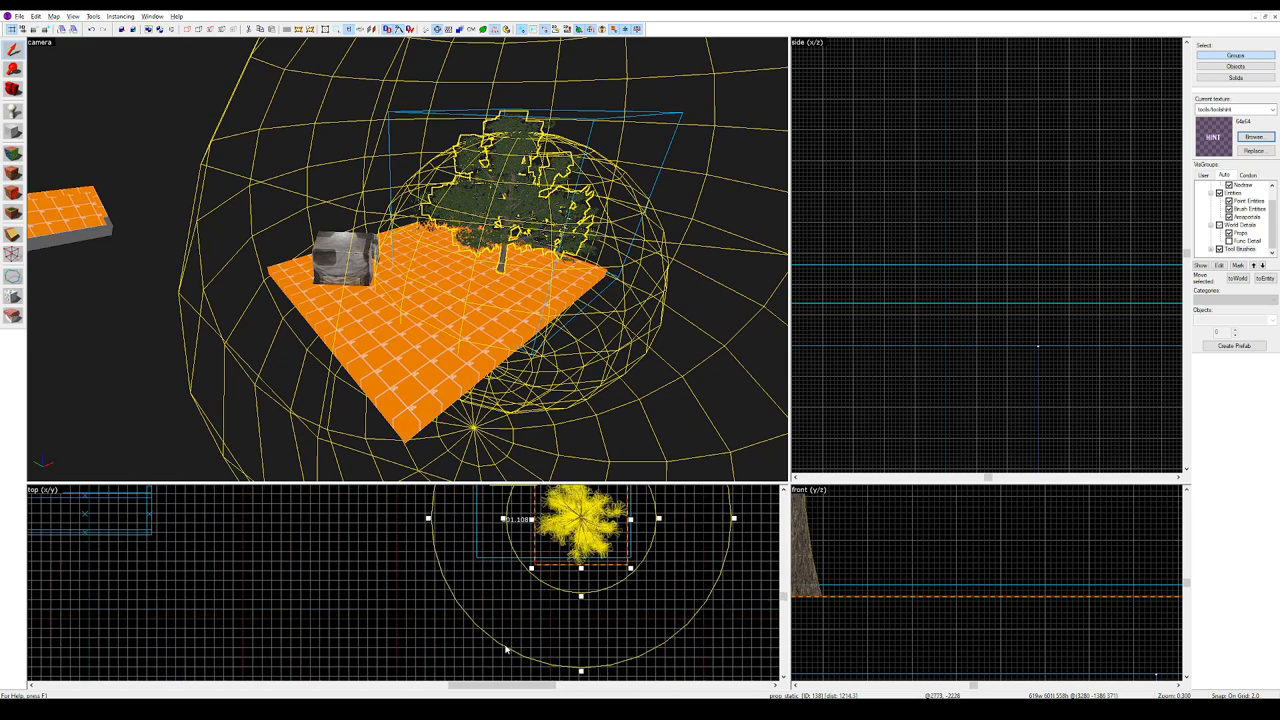
mouse_move(543, 588)
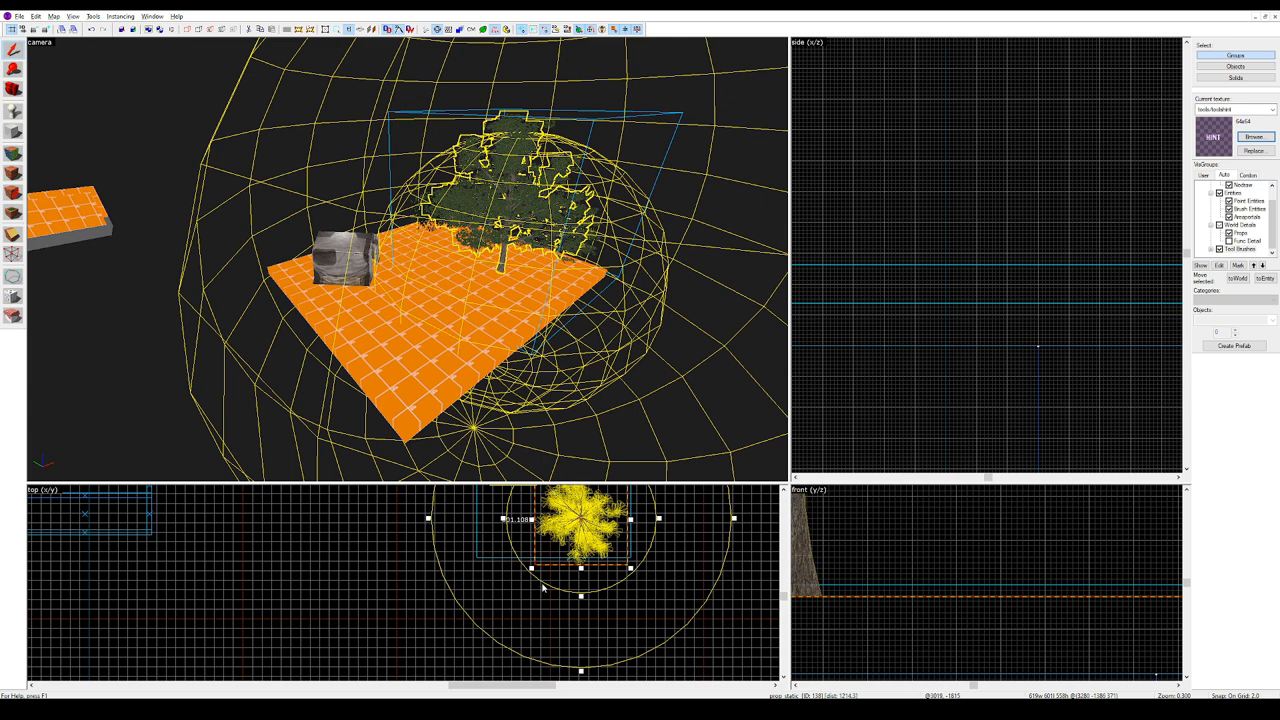
mouse_move(525, 494)
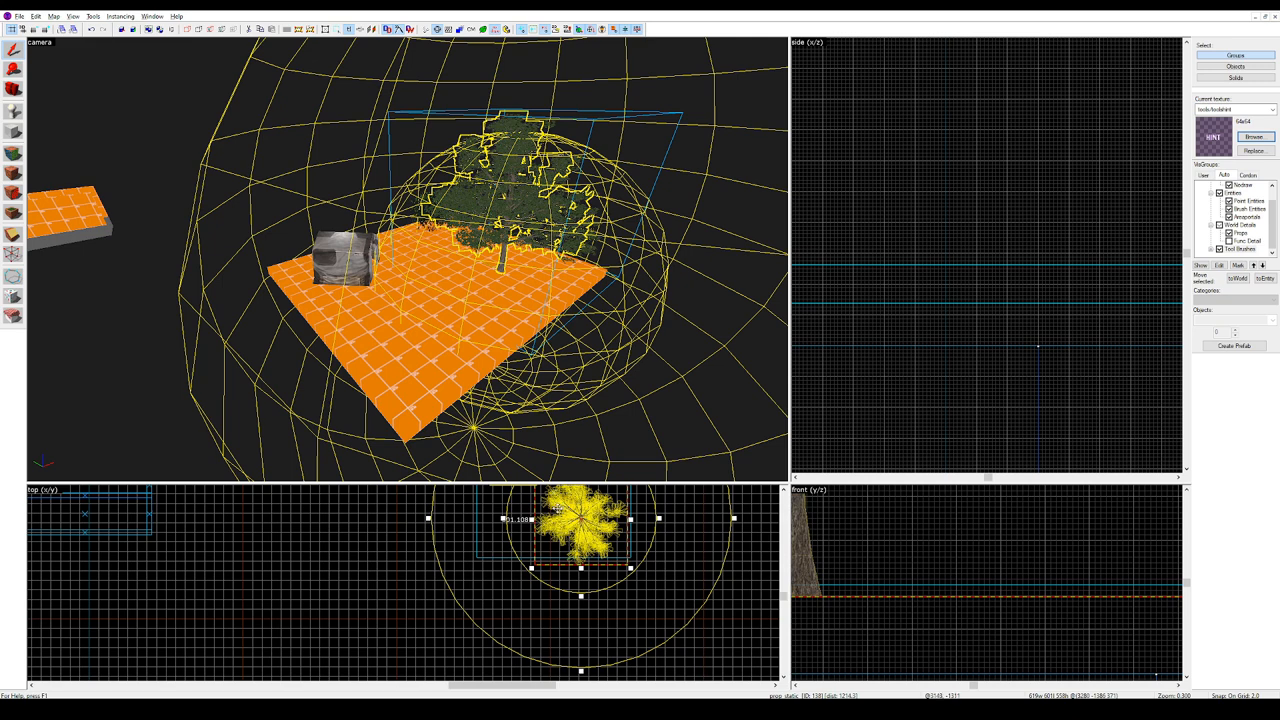
mouse_move(393, 583)
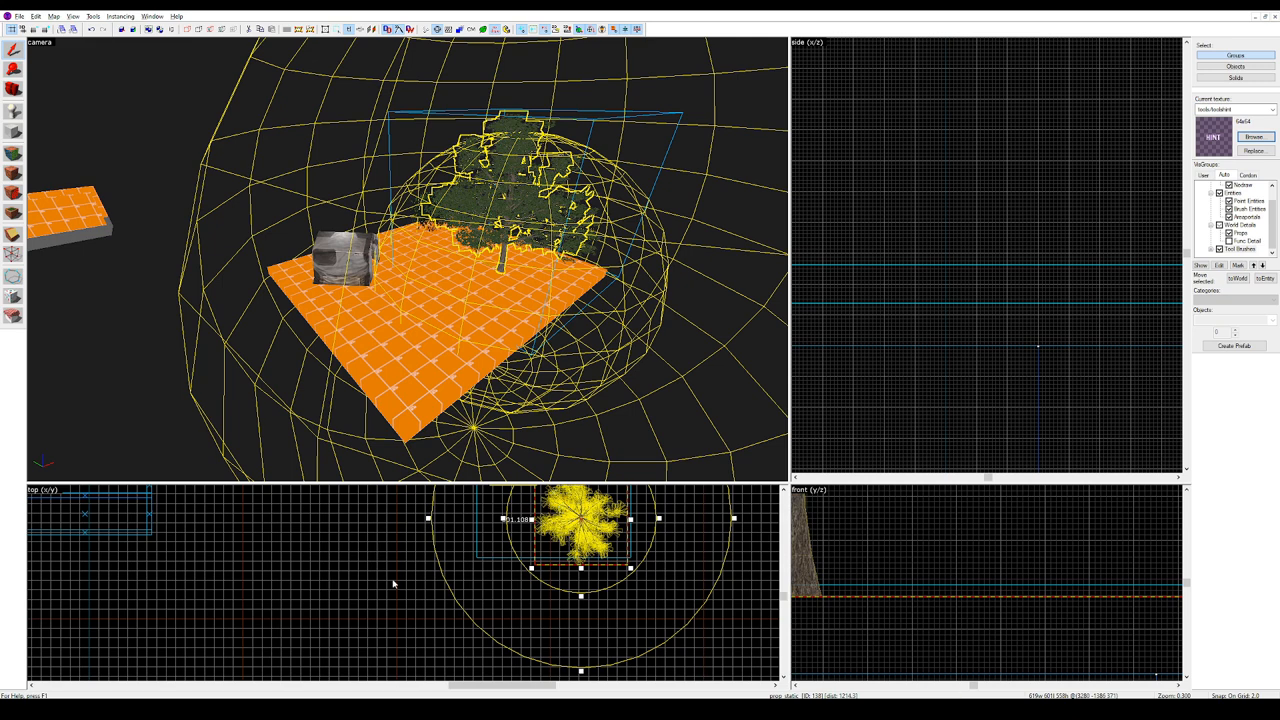
mouse_move(59, 468)
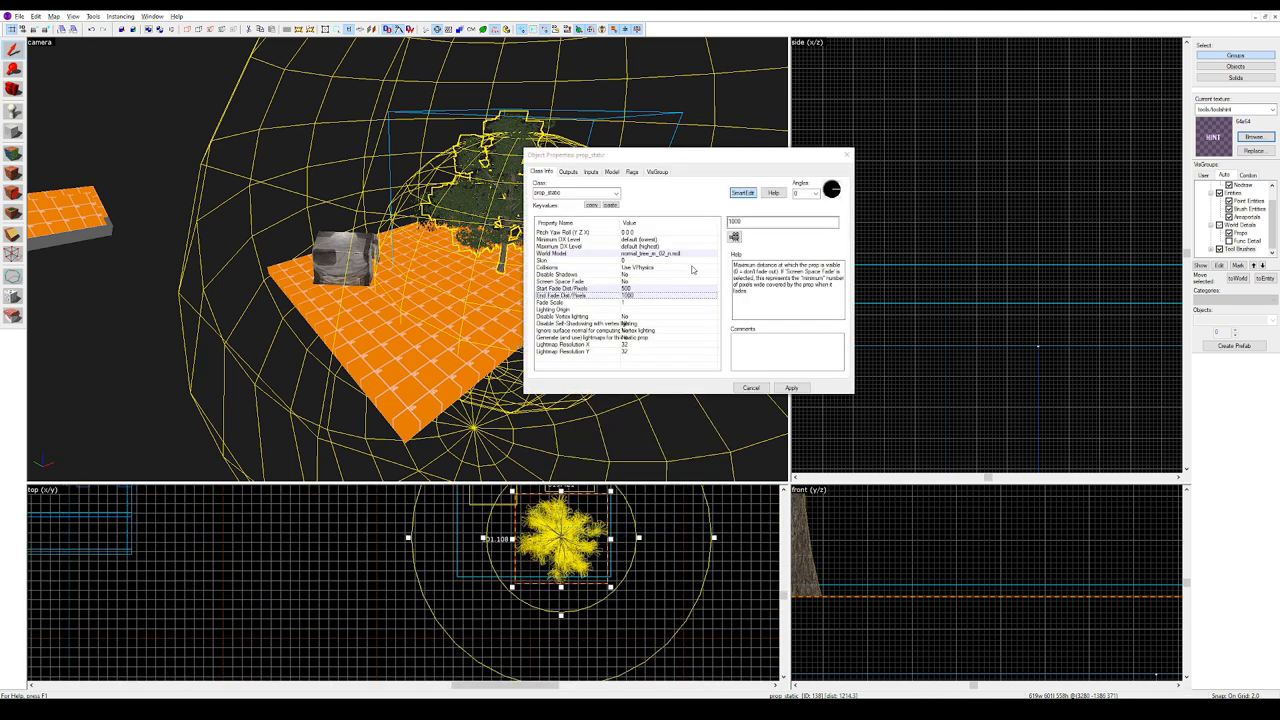
mouse_move(683, 271)
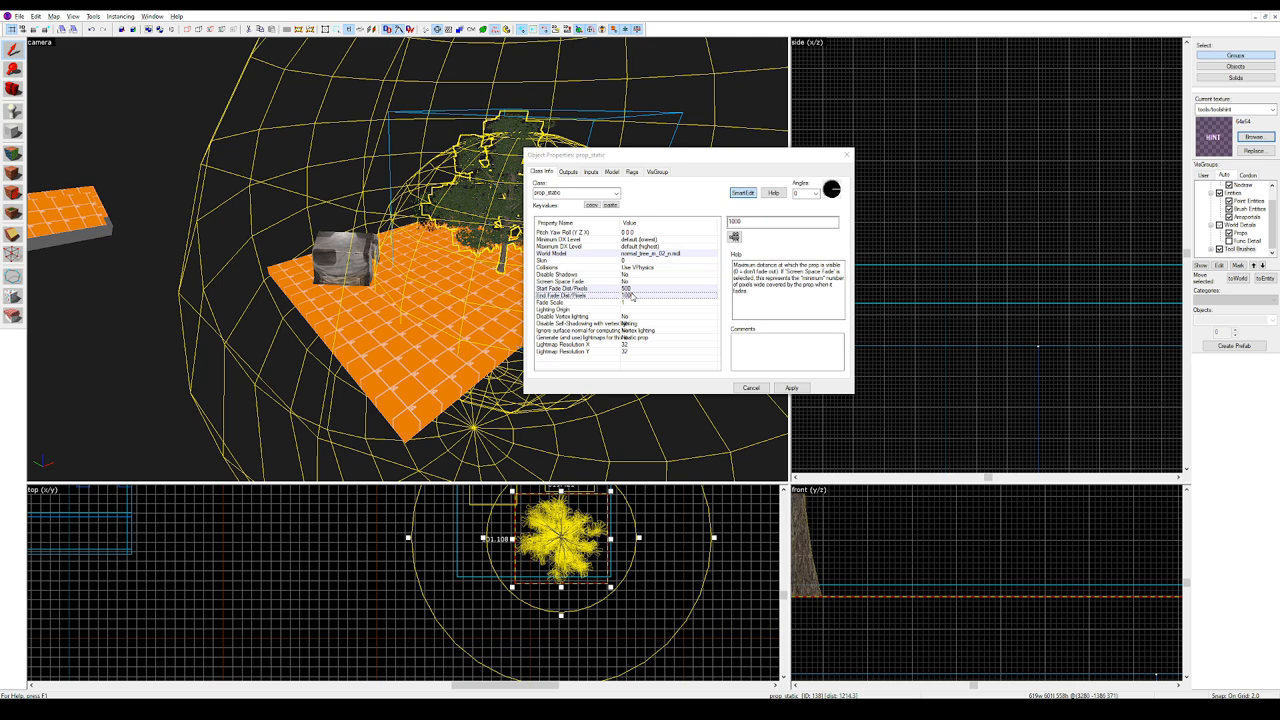
Select Start Fade Dist Pixels to confirm it still reads 500
click(560, 296)
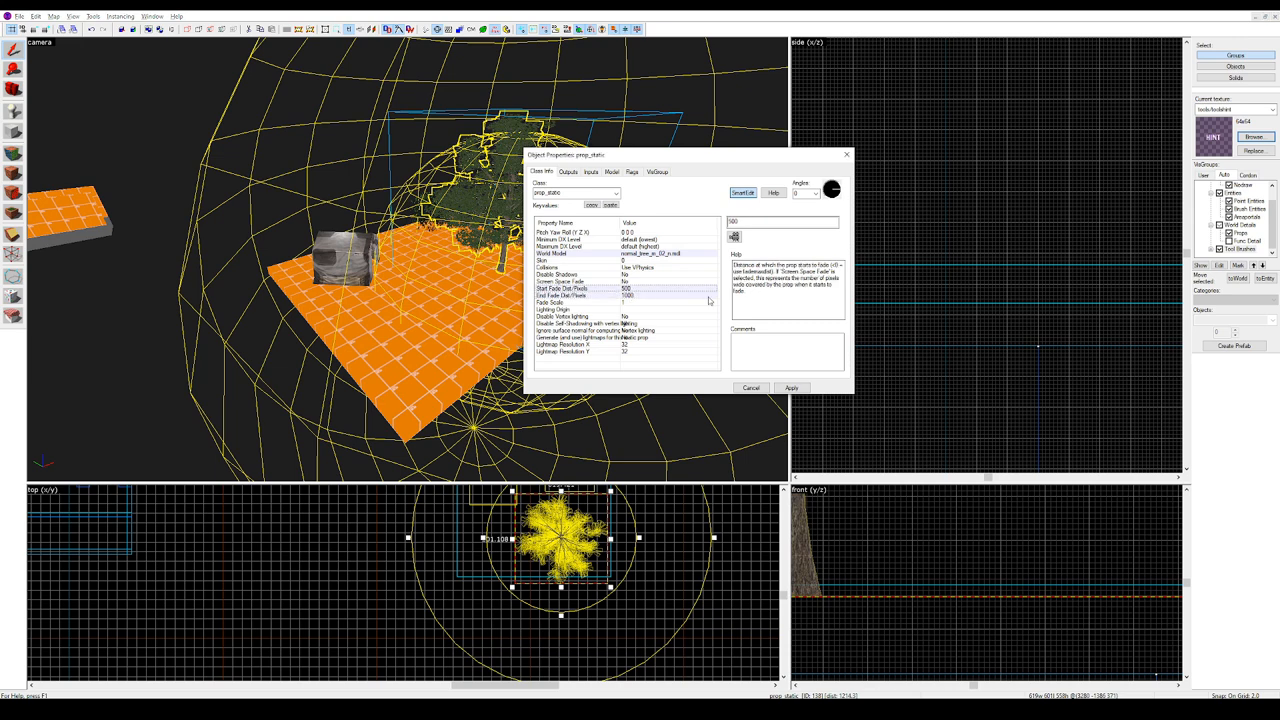